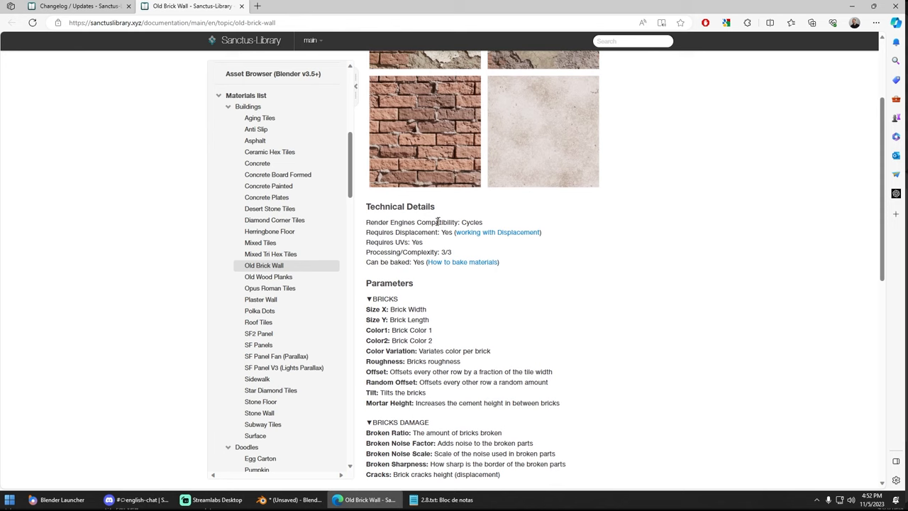
# Step: Scroll the Old Brick Wall docs page and open another material's documentation from the sidebar
pyautogui.scroll(-3)
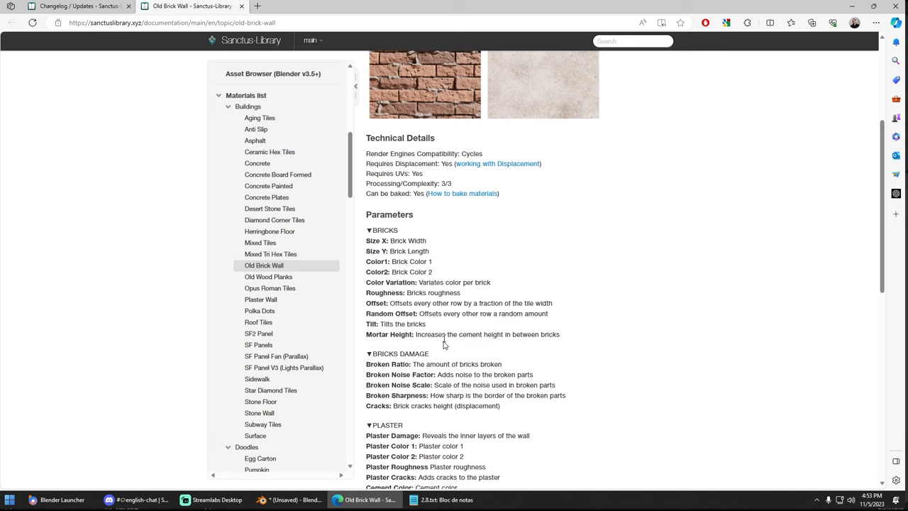
pyautogui.scroll(-3)
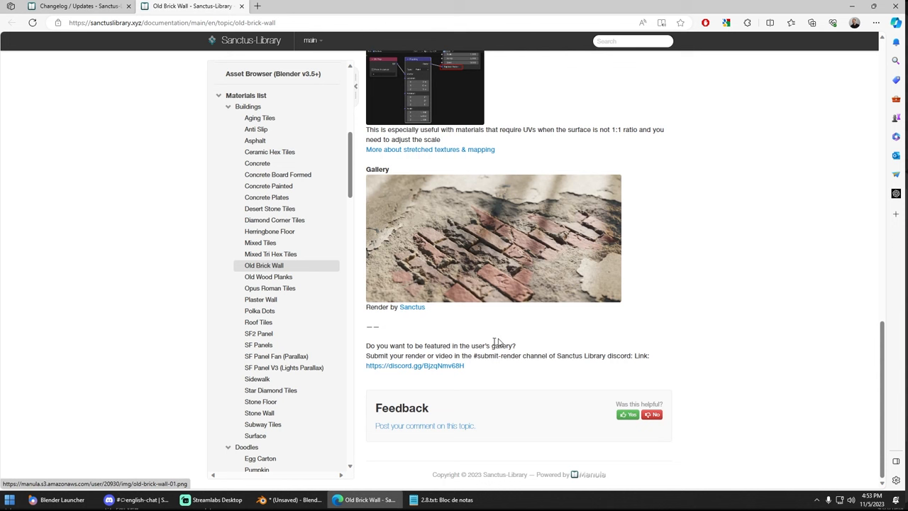
pyautogui.moveTo(483, 242)
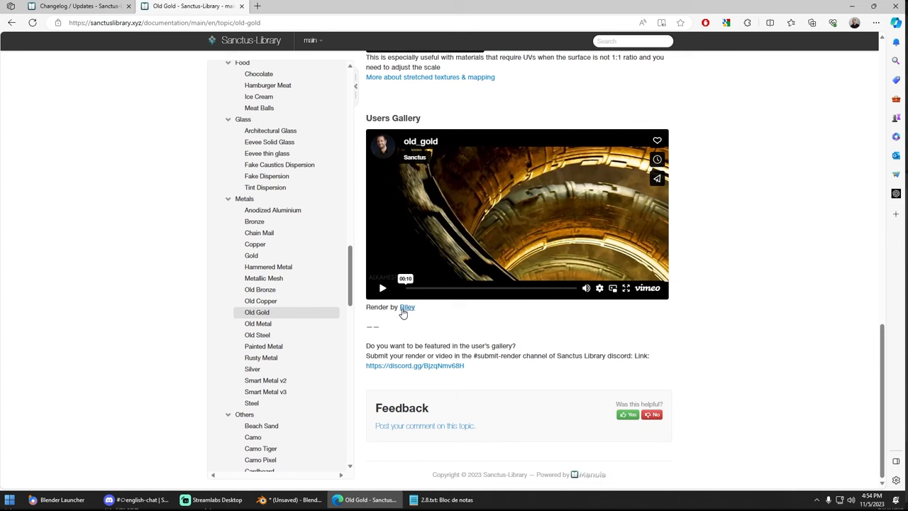
pyautogui.click(264, 213)
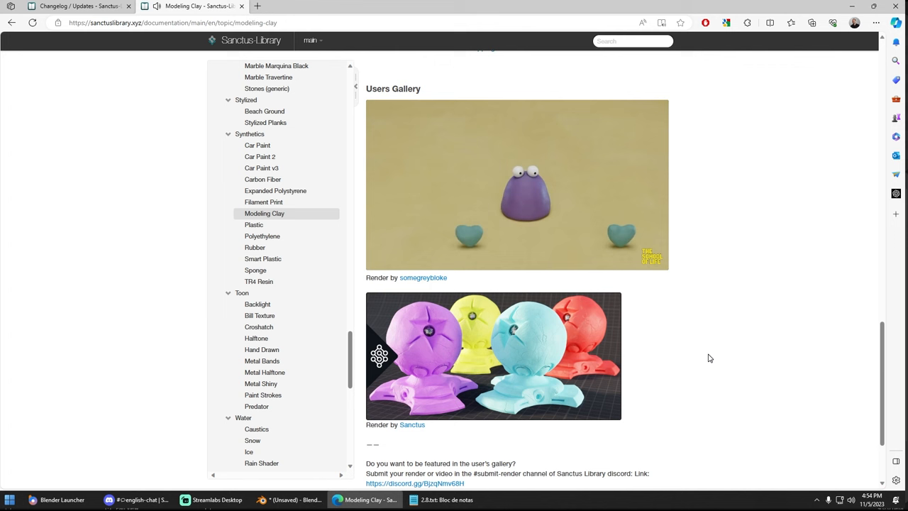
pyautogui.scroll(-3)
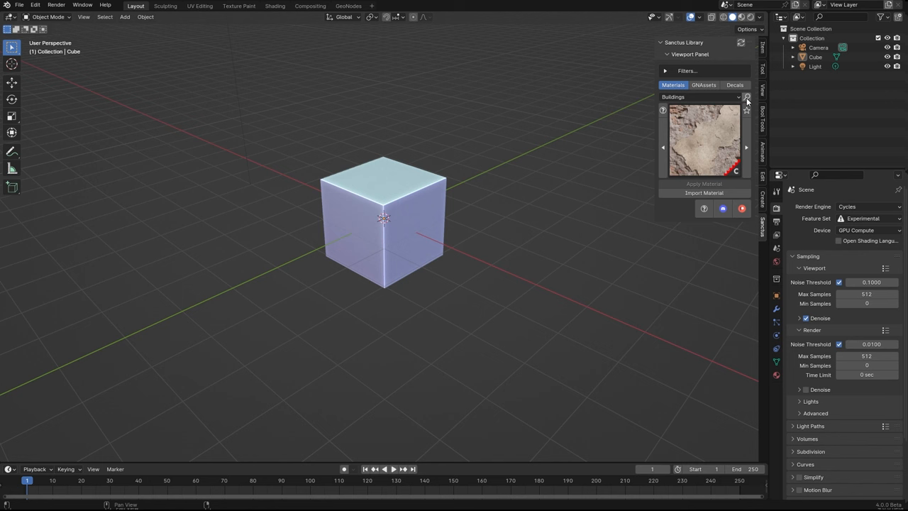
# Step: Search the Sanctus Library browser for 'brick', then for 'metal'
pyautogui.click(746, 96)
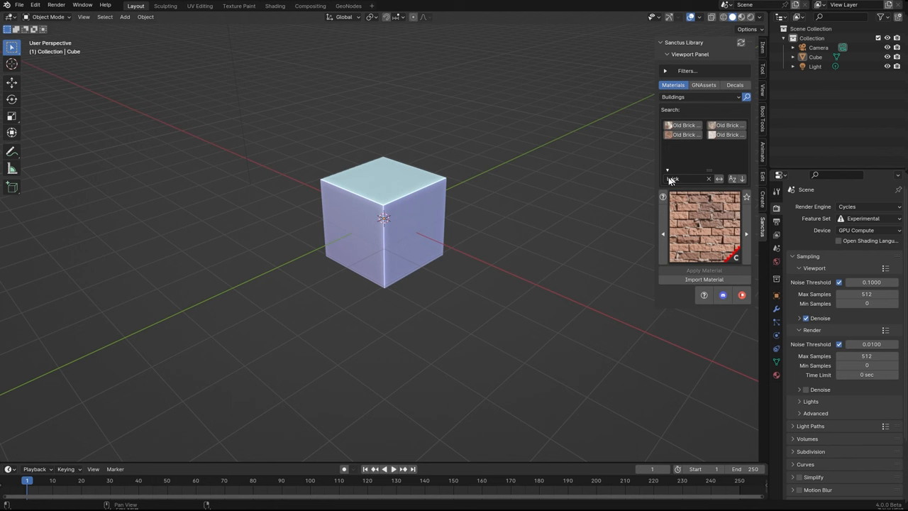
pyautogui.write('brick')
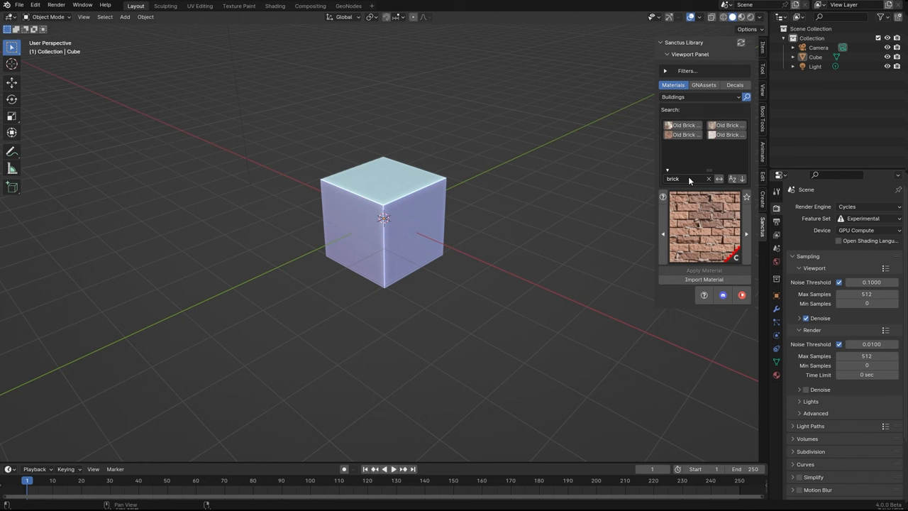
pyautogui.write('metal')
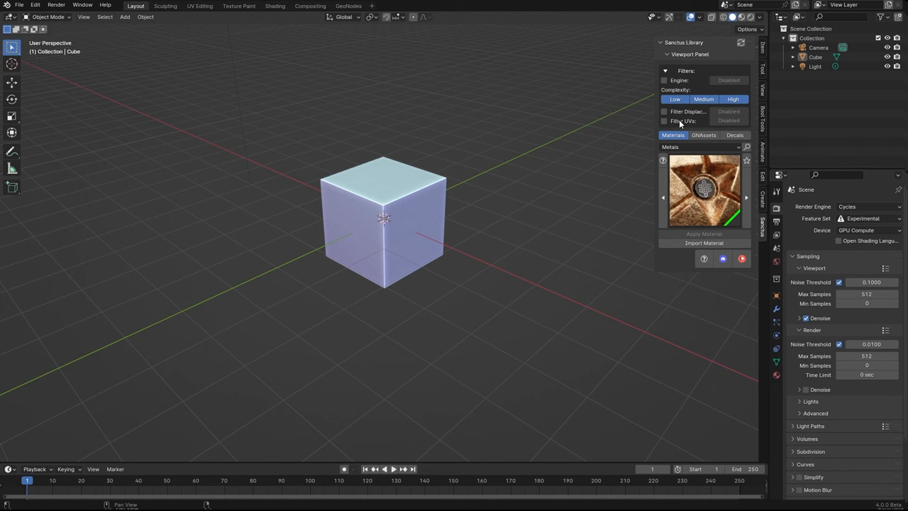
# Step: Switch the library panel to the GNodes tab showing the Containers assets
pyautogui.click(664, 121)
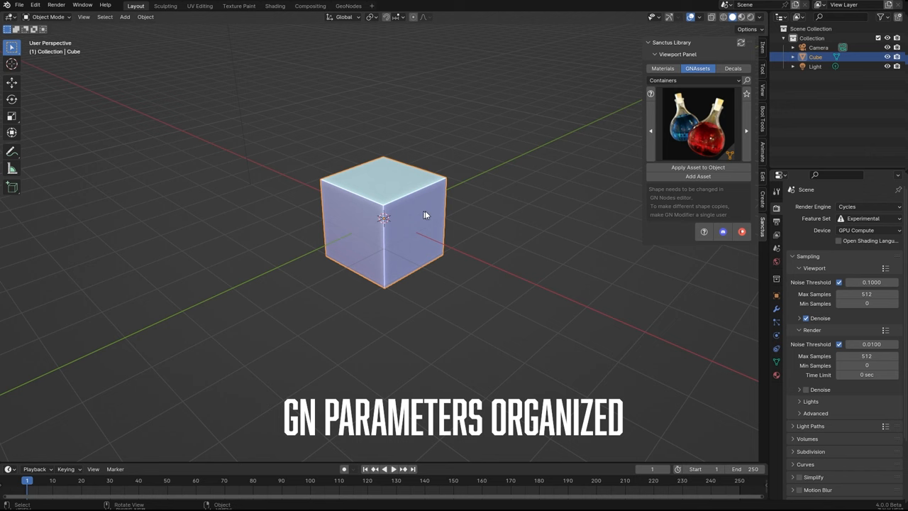
# Step: Add the potion container asset and expand its Geometry Nodes parameter groups
pyautogui.click(698, 167)
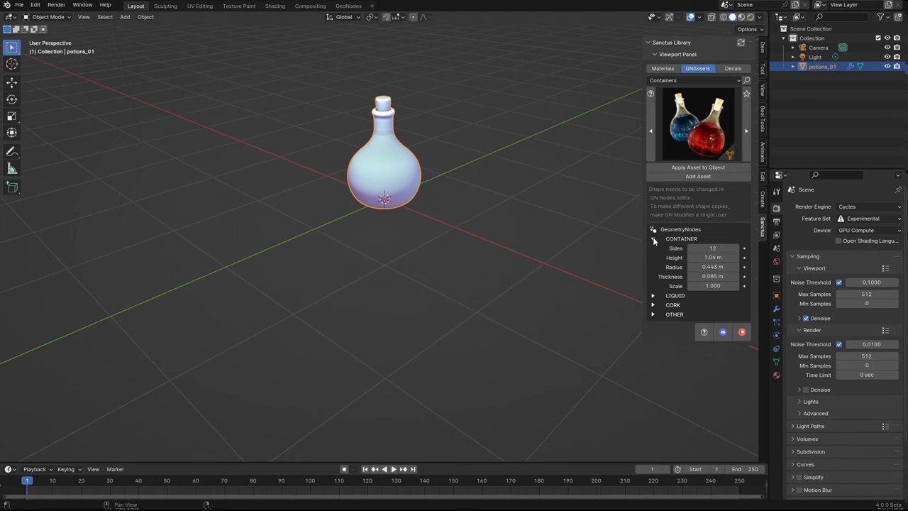
pyautogui.click(652, 238)
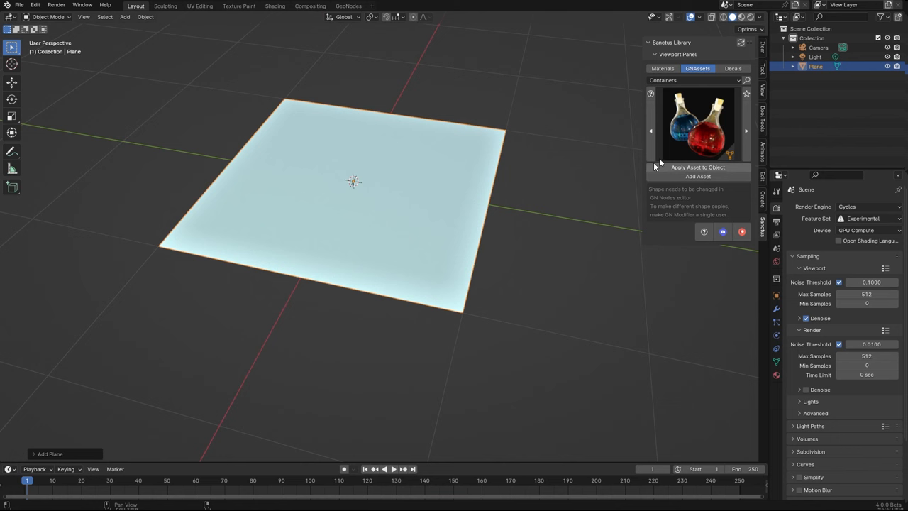
# Step: Keep the plane's subdivision square and apply the Buildings terracotta tile material to it
pyautogui.click(661, 85)
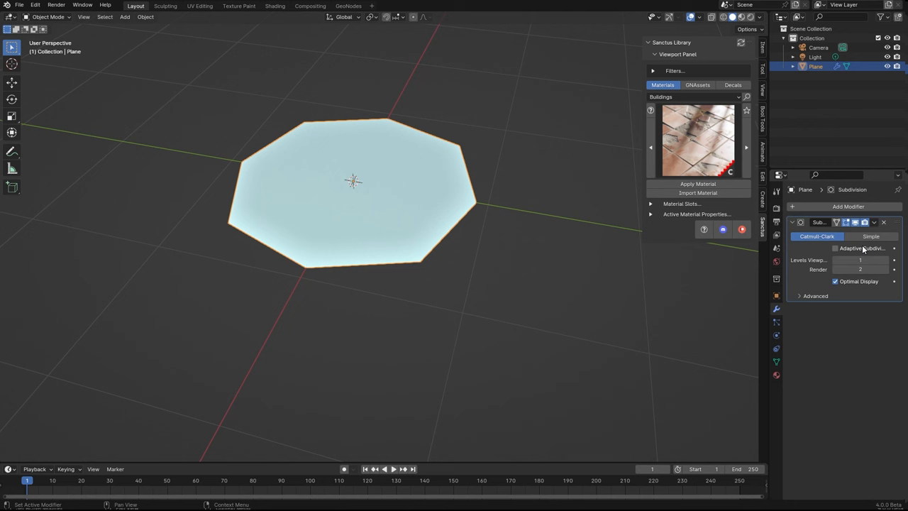
pyautogui.click(871, 235)
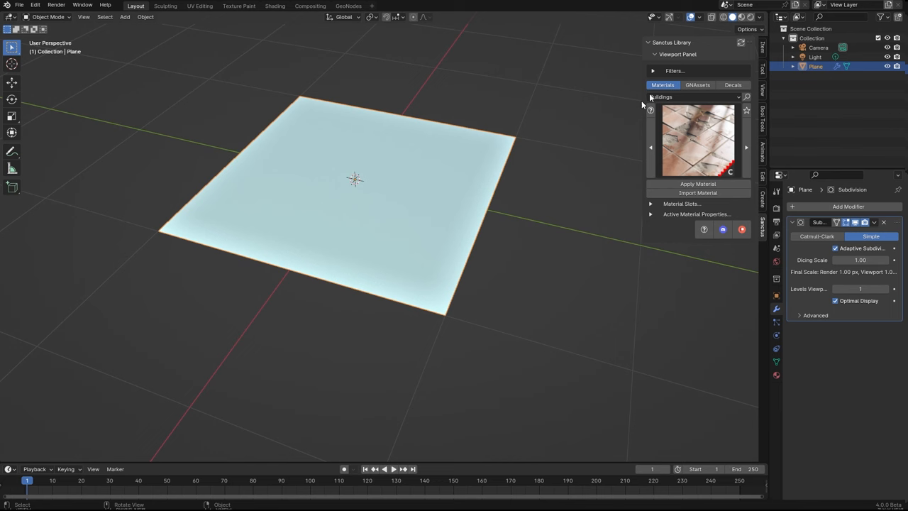
pyautogui.click(699, 184)
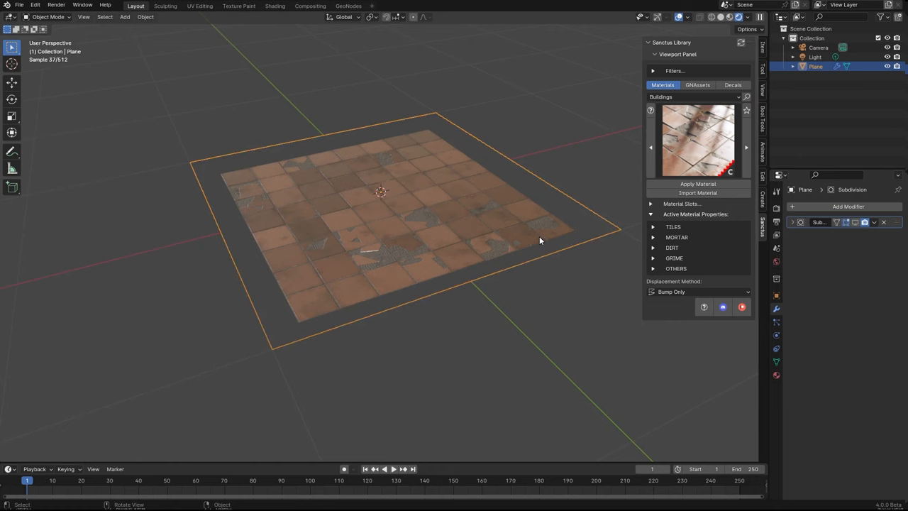
pyautogui.click(698, 184)
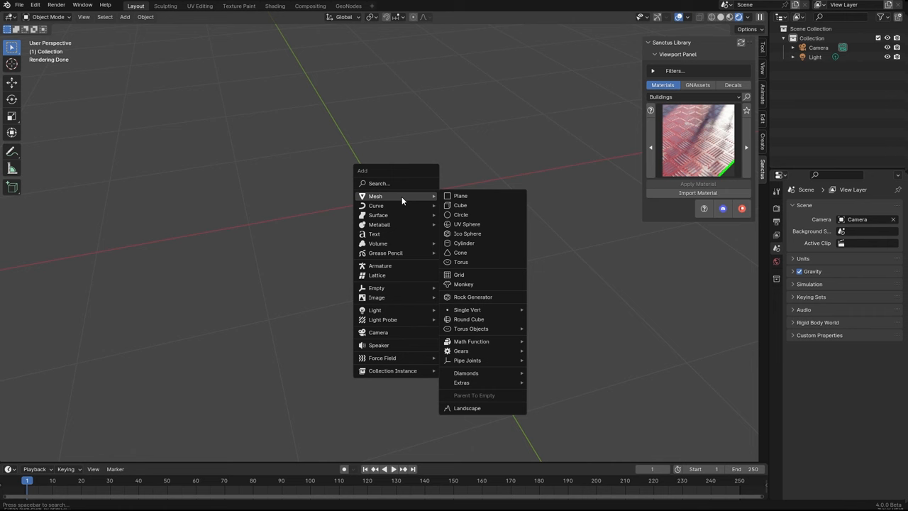
# Step: Add a monkey head and apply the red diamond-plate metal material to it
pyautogui.click(462, 284)
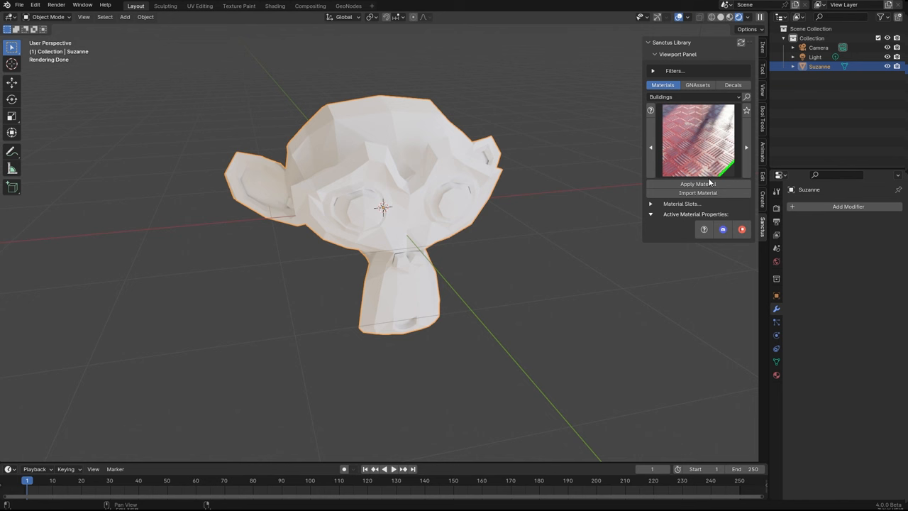
pyautogui.click(699, 185)
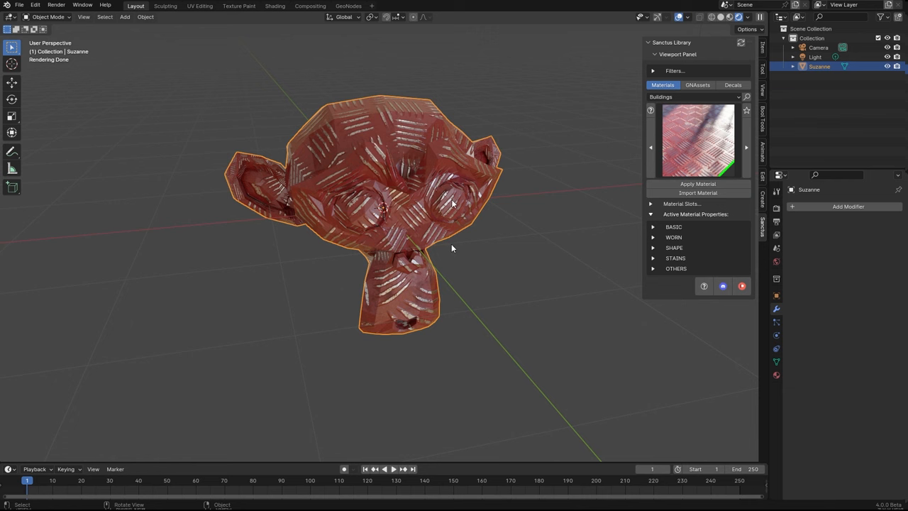
pyautogui.click(275, 5)
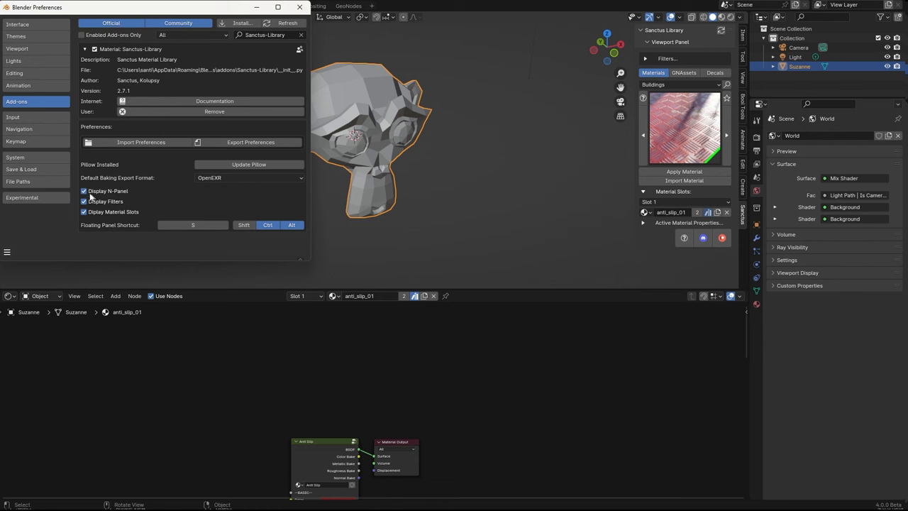
# Step: Expand the Sanctus Library add-on entry in Preferences > Add-ons
pyautogui.click(84, 212)
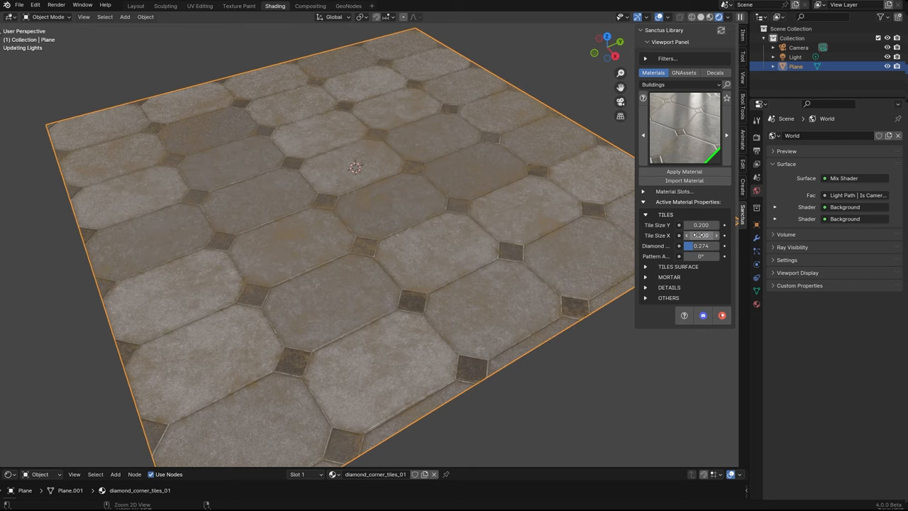
# Step: Orbit the diamond-corner tiled floor and adjust its Tiles Surface settings
pyautogui.moveTo(703, 255); pyautogui.dragTo(710, 256)
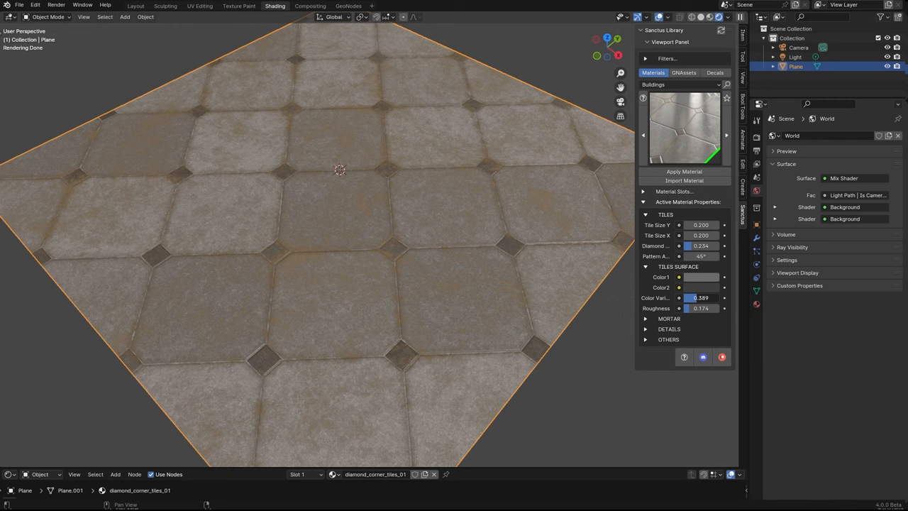
pyautogui.click(645, 329)
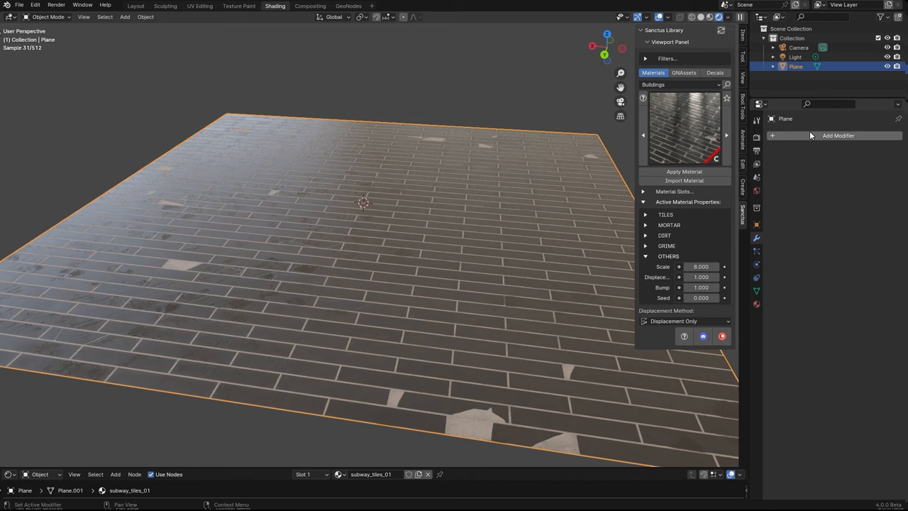
# Step: Add a Subdivision Surface modifier to the subway-tiled plane
pyautogui.click(838, 136)
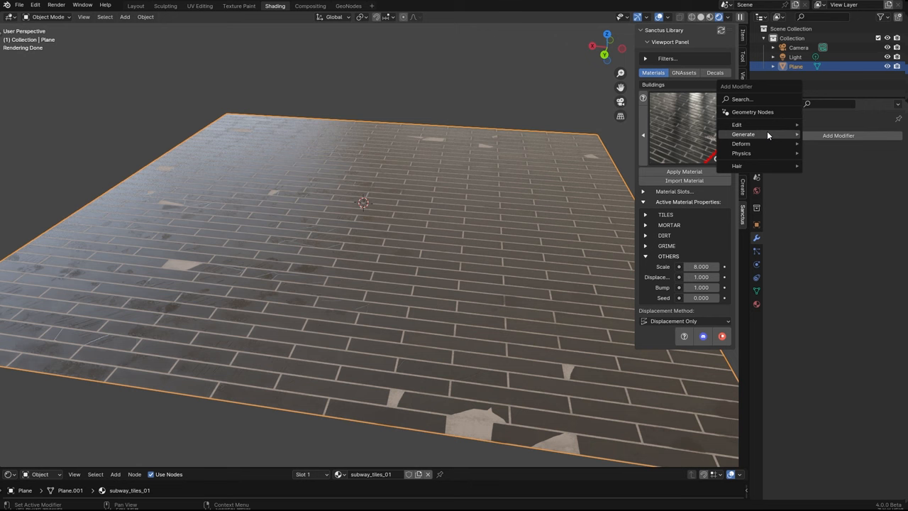
pyautogui.click(750, 133)
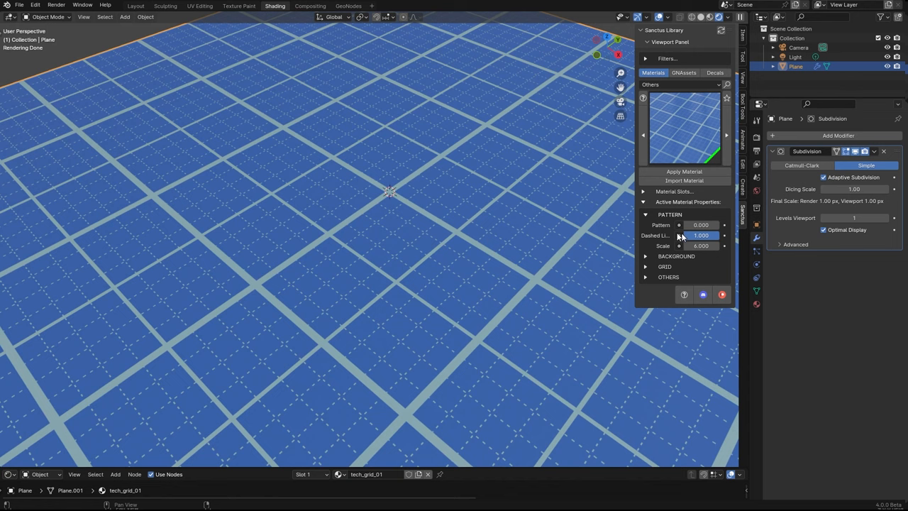
# Step: Collapse the Pattern settings of the tech_grid_01 material
pyautogui.click(646, 215)
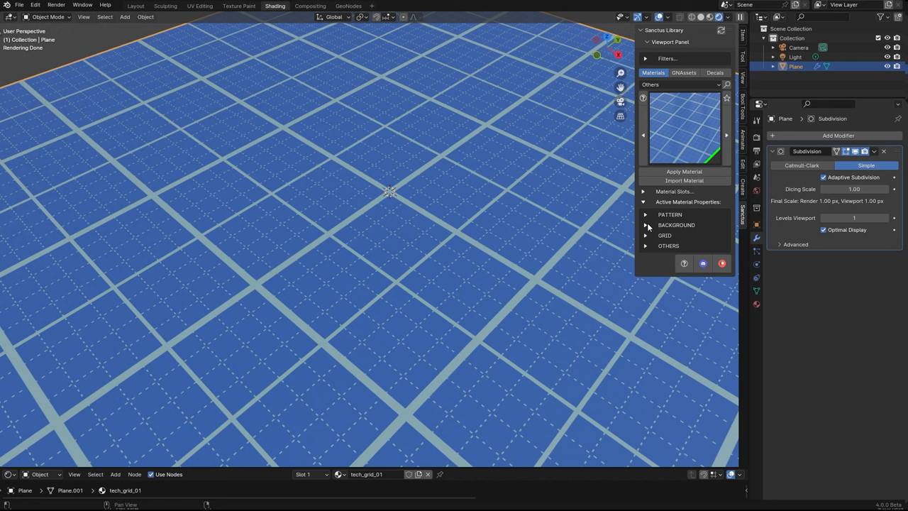
pyautogui.moveTo(674, 170)
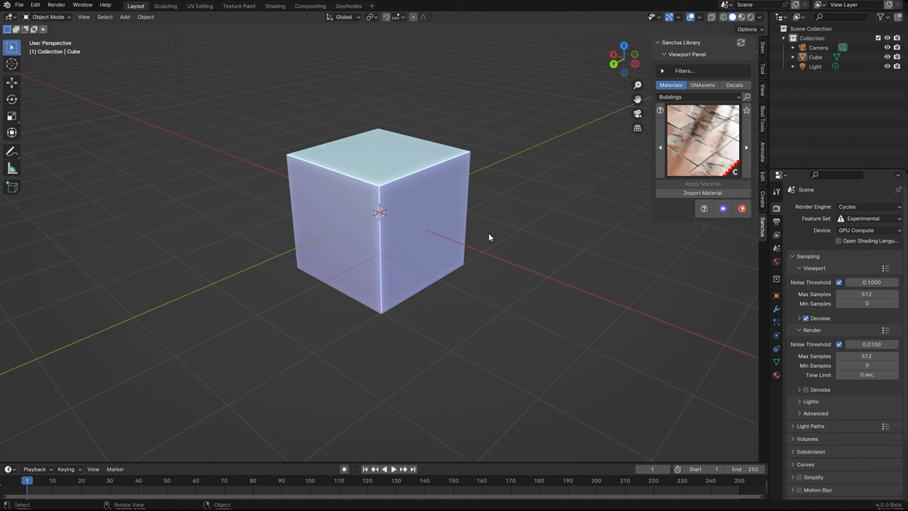
pyautogui.moveTo(420, 164)
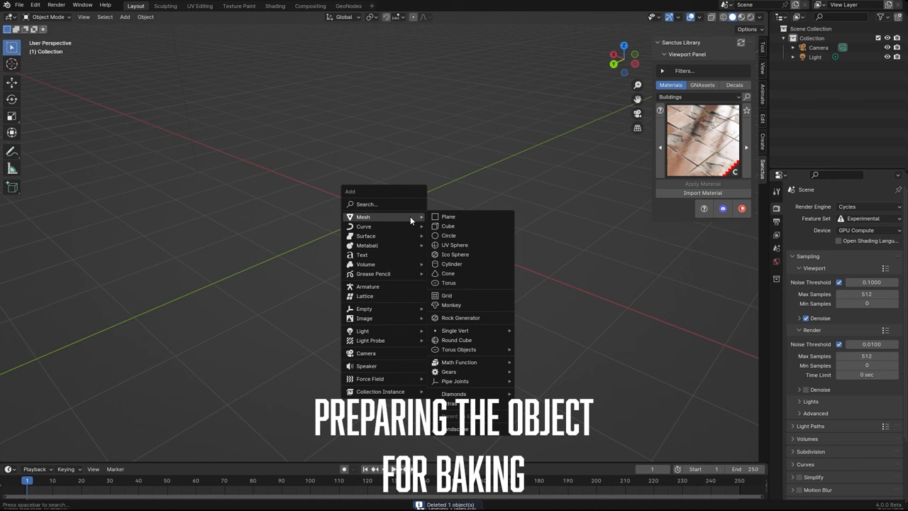
# Step: Add a Suzanne monkey and apply the yellow smart metal material from Sanctus Library's metals
pyautogui.click(451, 303)
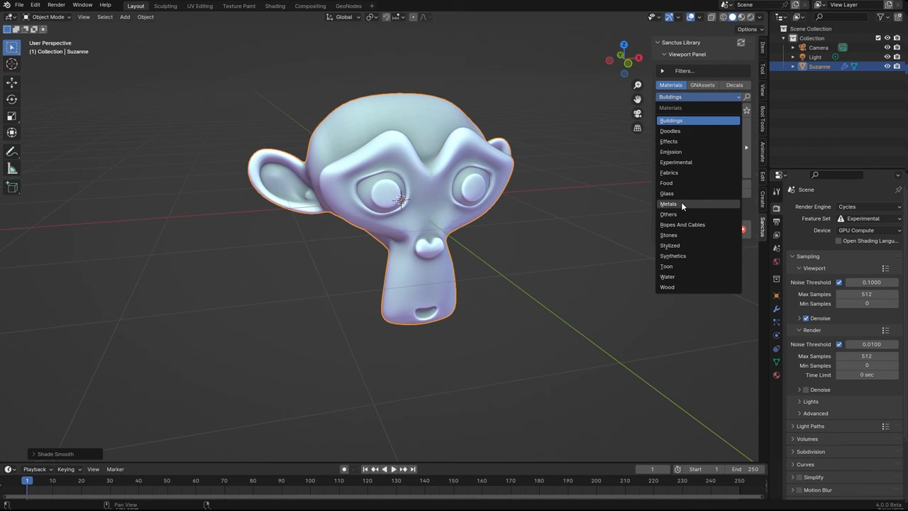
pyautogui.click(669, 204)
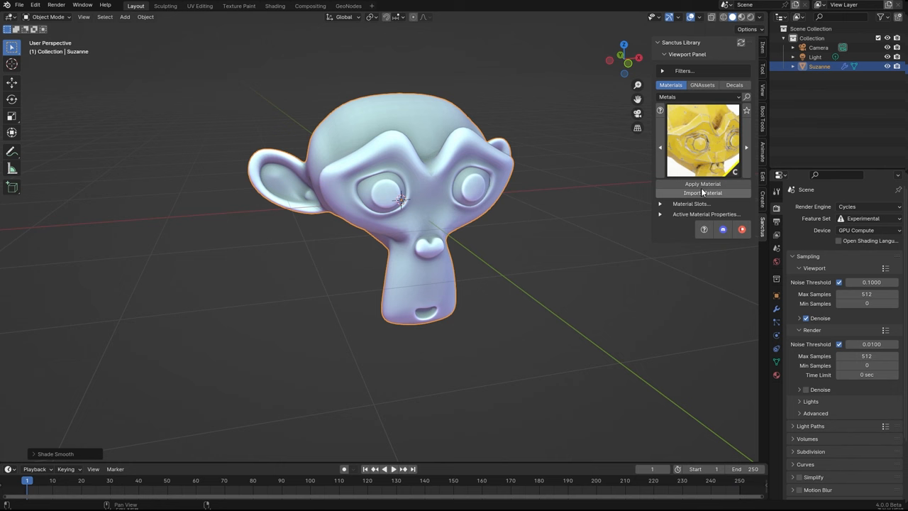
pyautogui.click(703, 184)
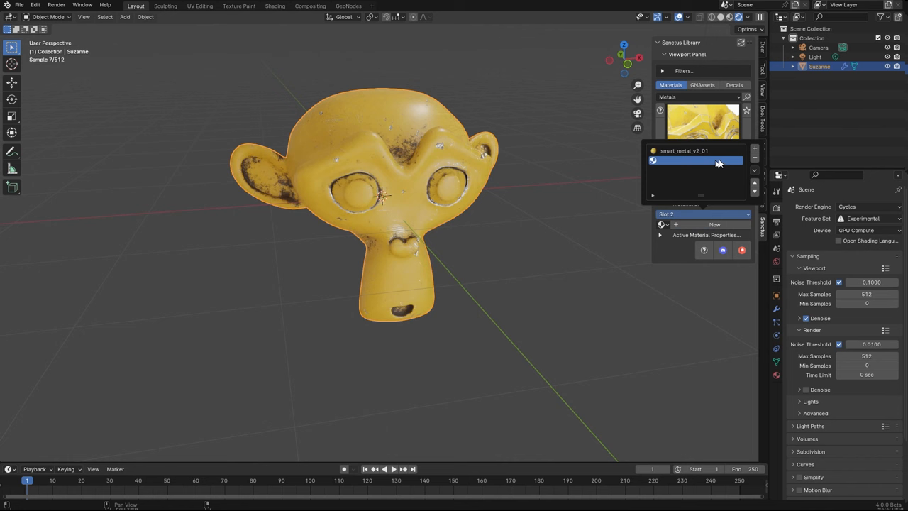
# Step: Enter edit mode on the yellow monkey and move to the UV Editing workspace
pyautogui.press('Tab')
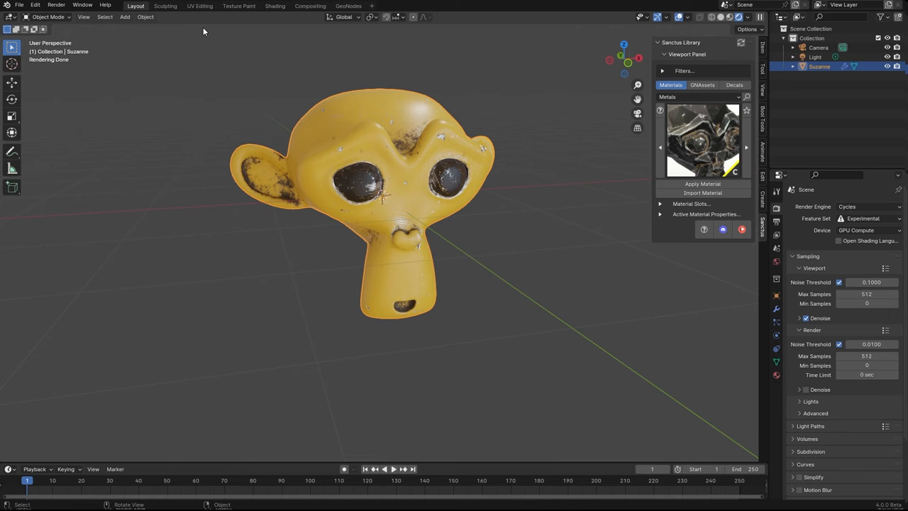
pyautogui.click(198, 6)
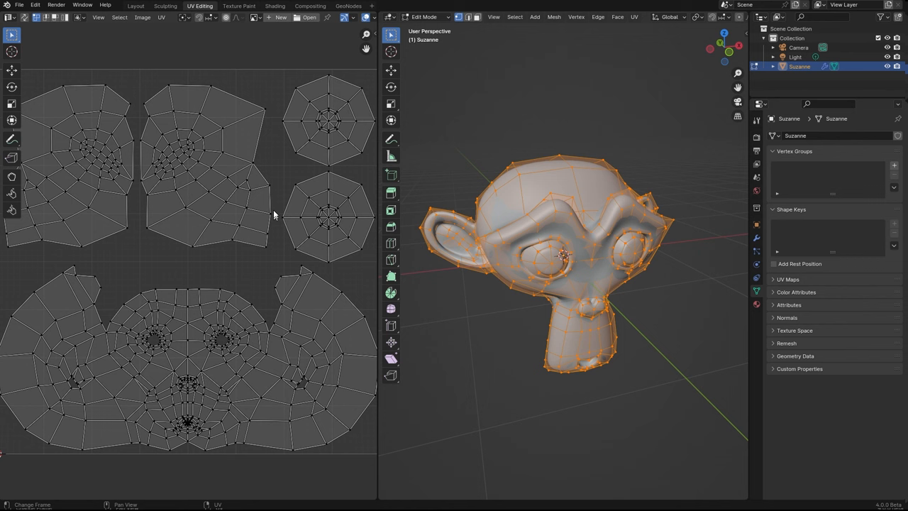
pyautogui.moveTo(267, 206)
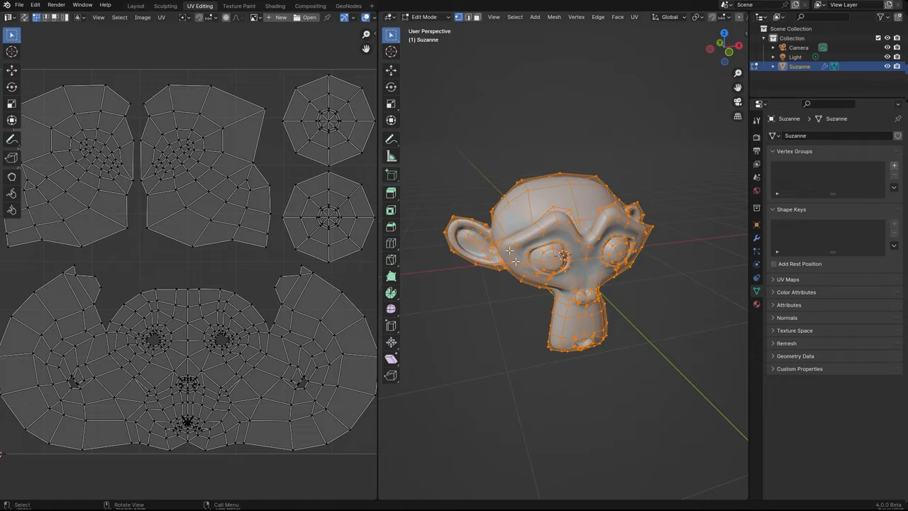
# Step: Switch from UV Editing to the Shading workspace for the monkey's material nodes
pyautogui.click(275, 6)
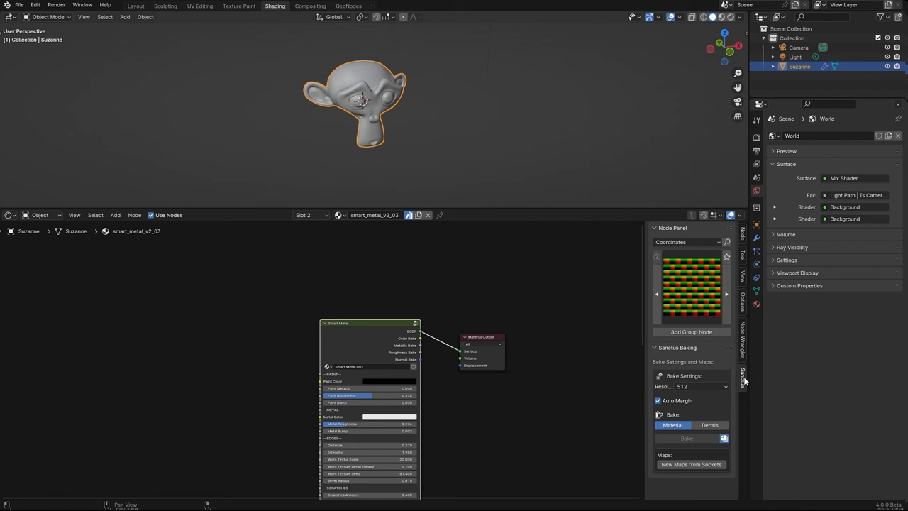
# Step: Select the Smart Metal group from the Sanctus Node Panel category list
pyautogui.click(684, 241)
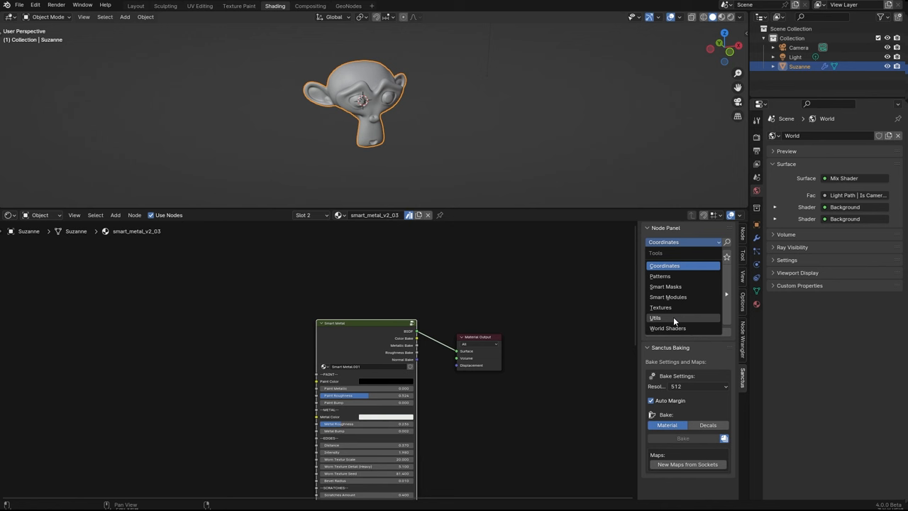
pyautogui.click(655, 318)
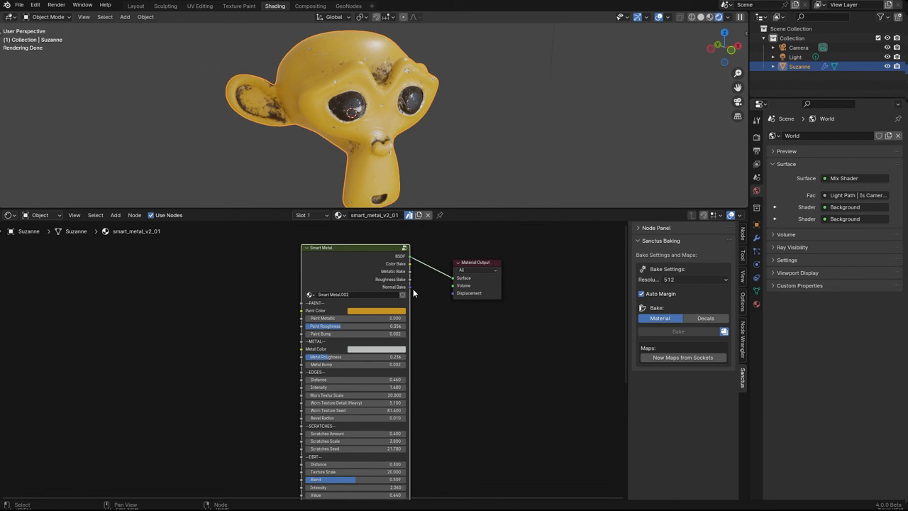
# Step: Queue color, metallic, roughness and normal maps via New Maps from Sockets
pyautogui.click(682, 358)
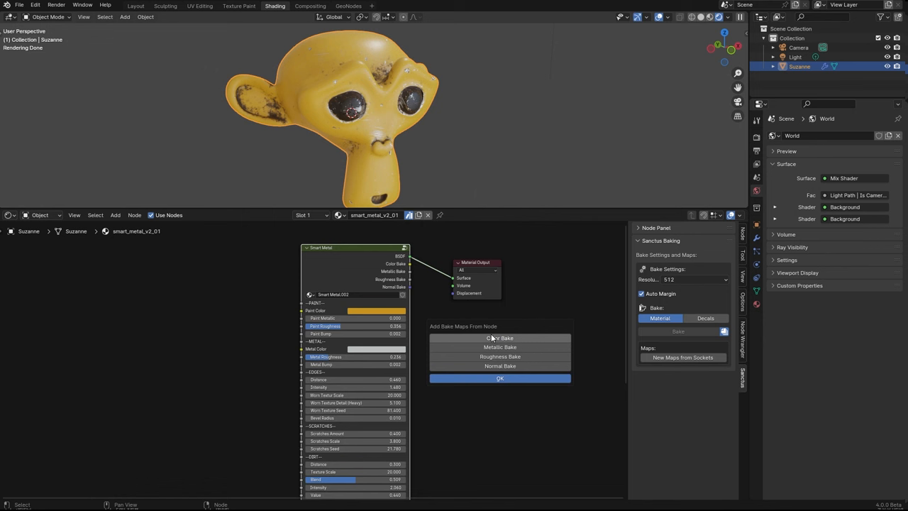
pyautogui.click(499, 378)
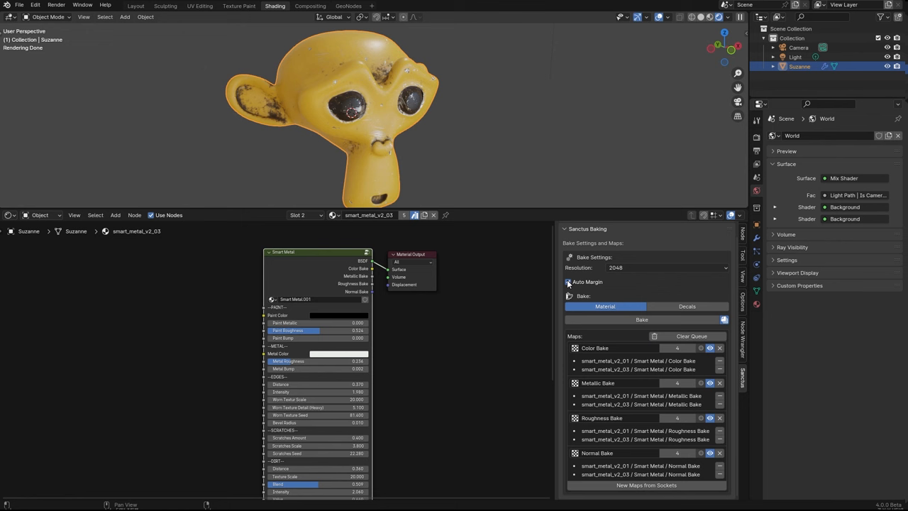
# Step: Toggle Auto Margin off and back on before baking the queued maps
pyautogui.click(568, 281)
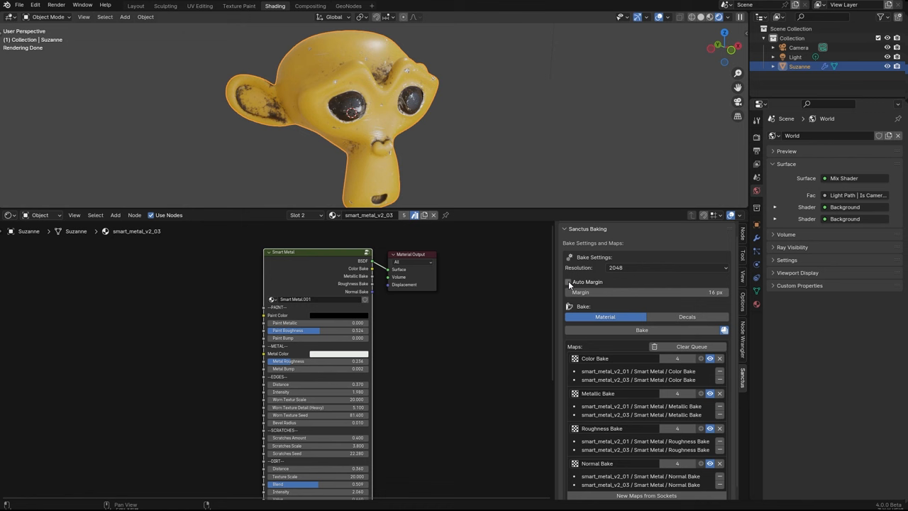
pyautogui.click(568, 281)
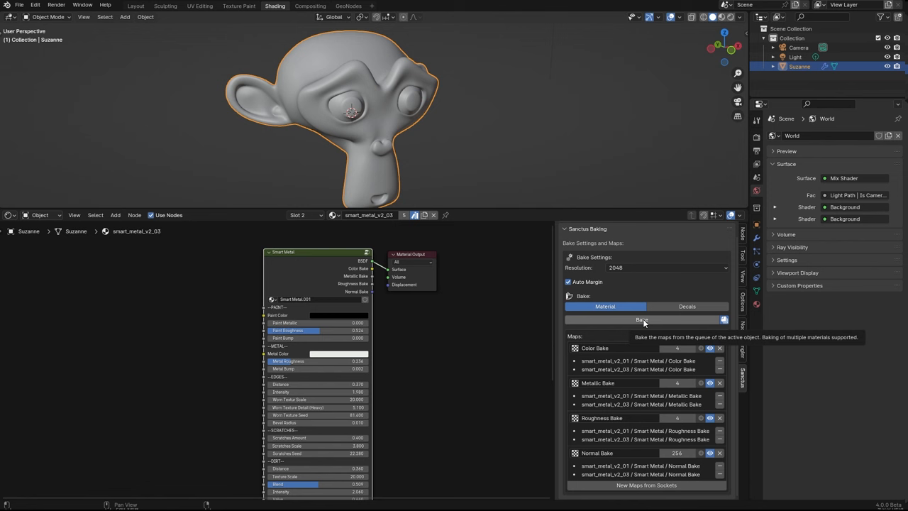
# Step: Run Bake on the queued smart metal maps for the active monkey
pyautogui.click(642, 319)
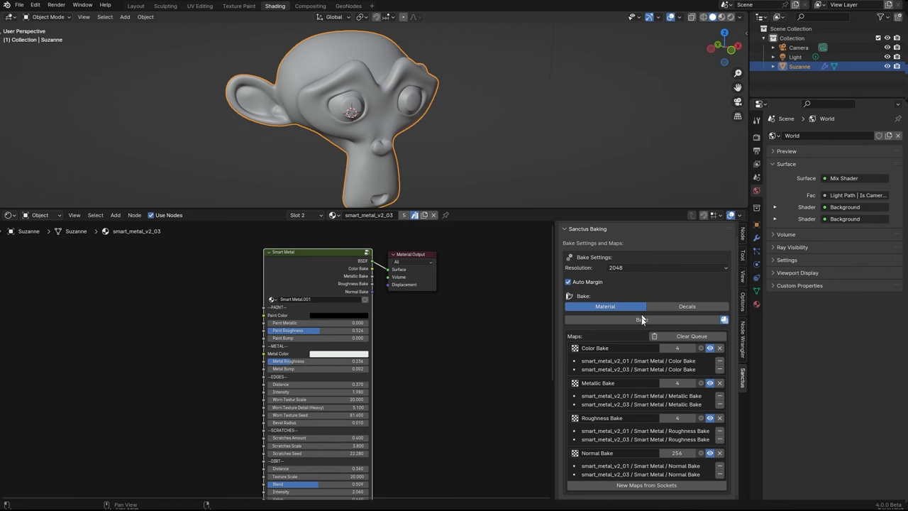
pyautogui.moveTo(653, 324)
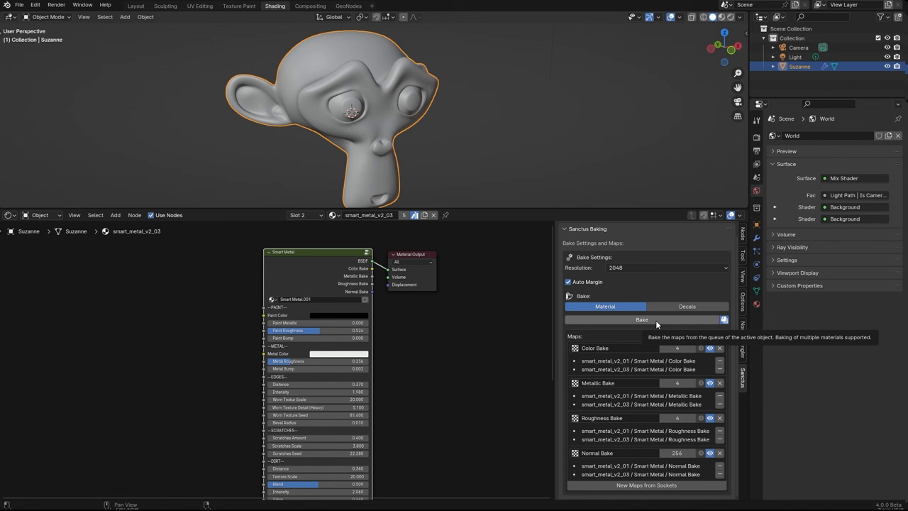
pyautogui.click(642, 319)
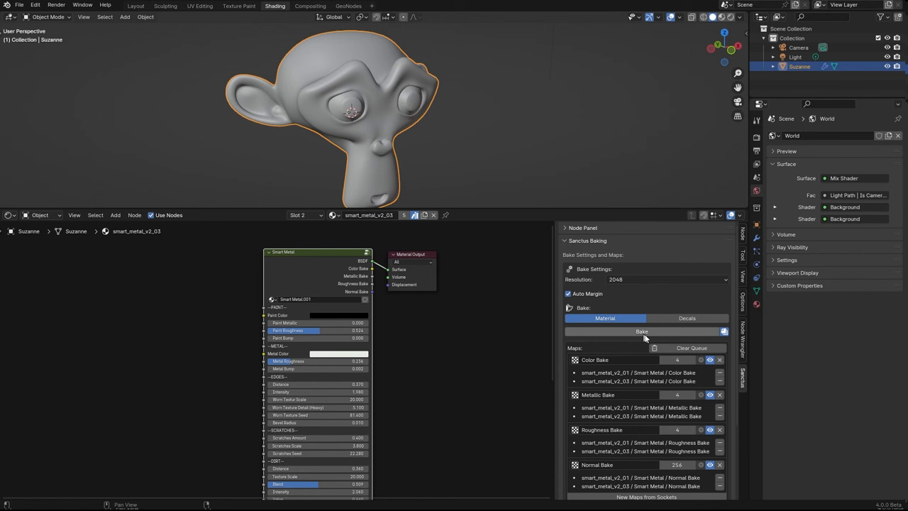
# Step: Bake Suzanne's material into color, metallic, roughness and normal images from the Material tab
pyautogui.click(642, 332)
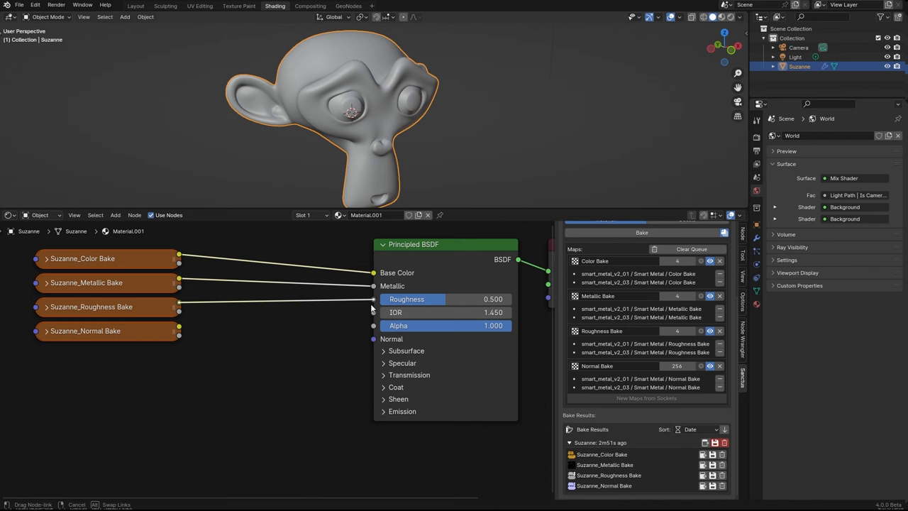
# Step: Search-add a Normal Map node for the baked normal image in the new material
pyautogui.write('normal')
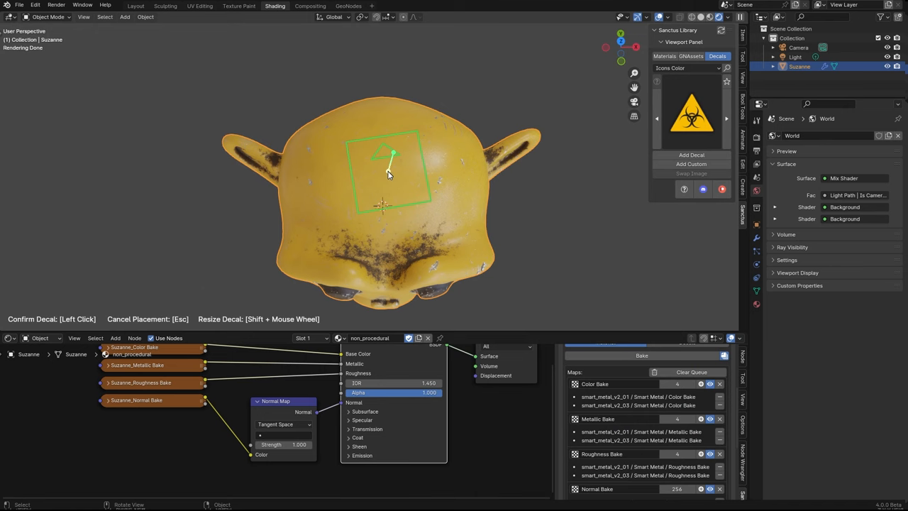
# Step: Place the biohazard decal, then the cyan skull decal, on Suzanne's head
pyautogui.click(389, 173)
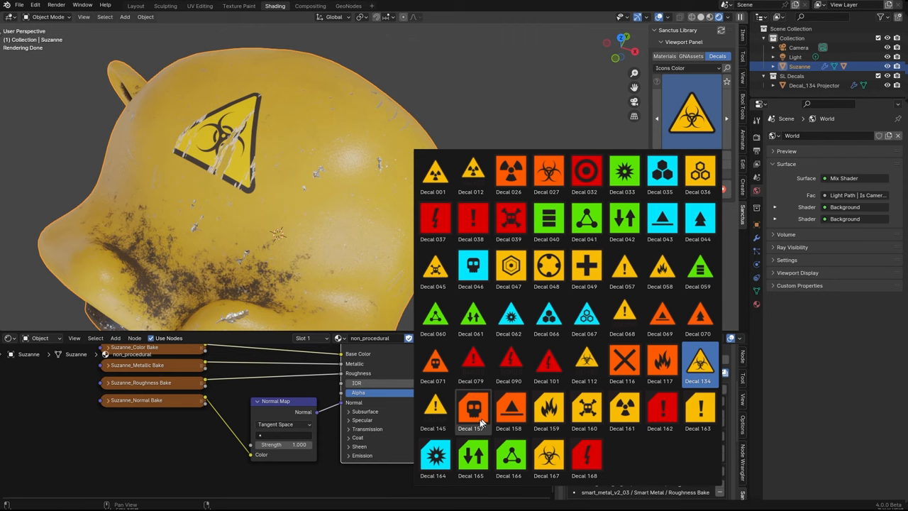
pyautogui.click(473, 410)
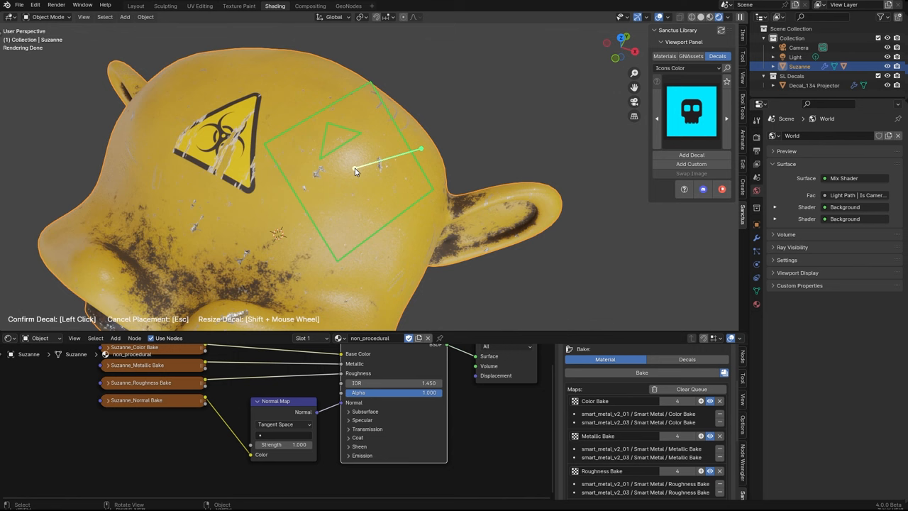
pyautogui.click(362, 178)
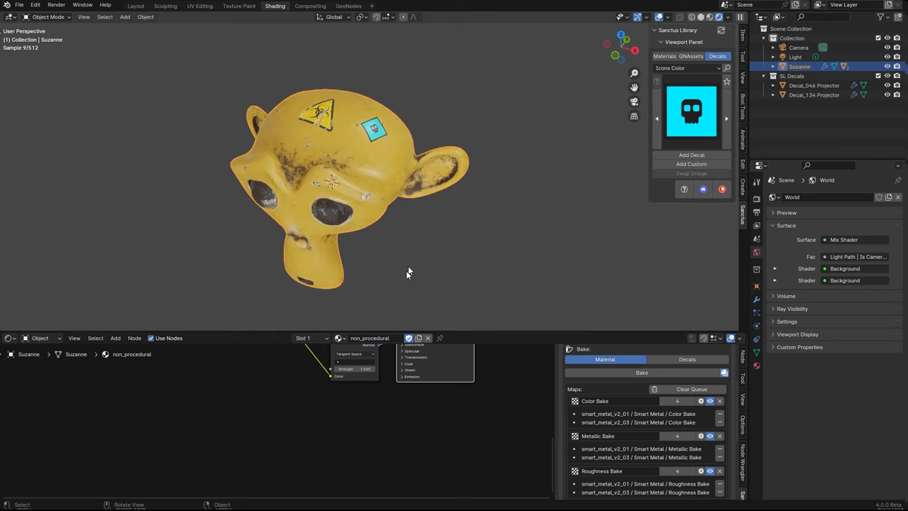
# Step: Switch the Sanctus Baking panel to the Decals tab with albedo, metallic, roughness, emission and normal options
pyautogui.click(641, 372)
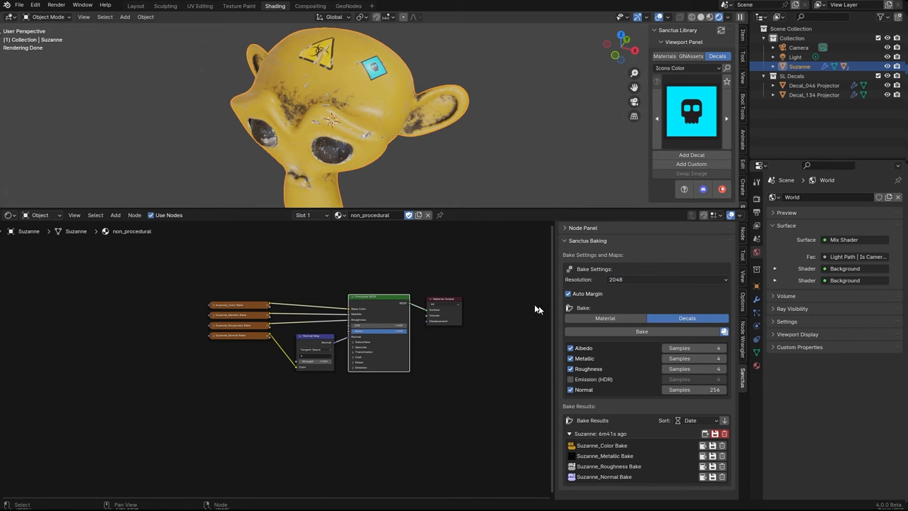
pyautogui.scroll(3)
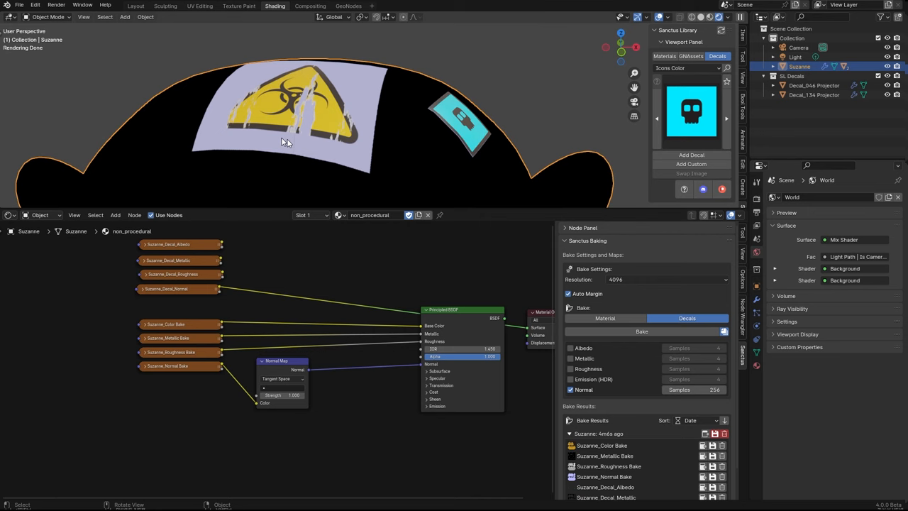
# Step: Return the viewport to solid grey shading and include the Normal map in the decal bake
pyautogui.click(814, 94)
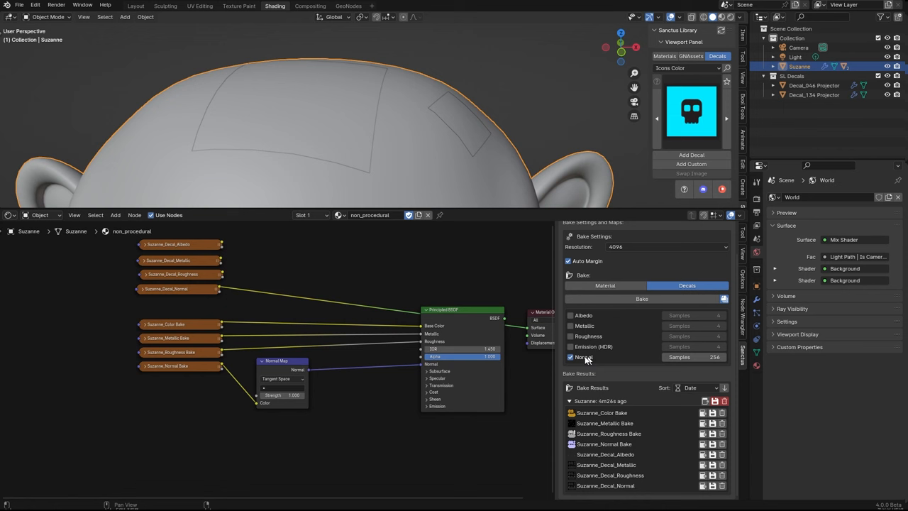
pyautogui.click(642, 298)
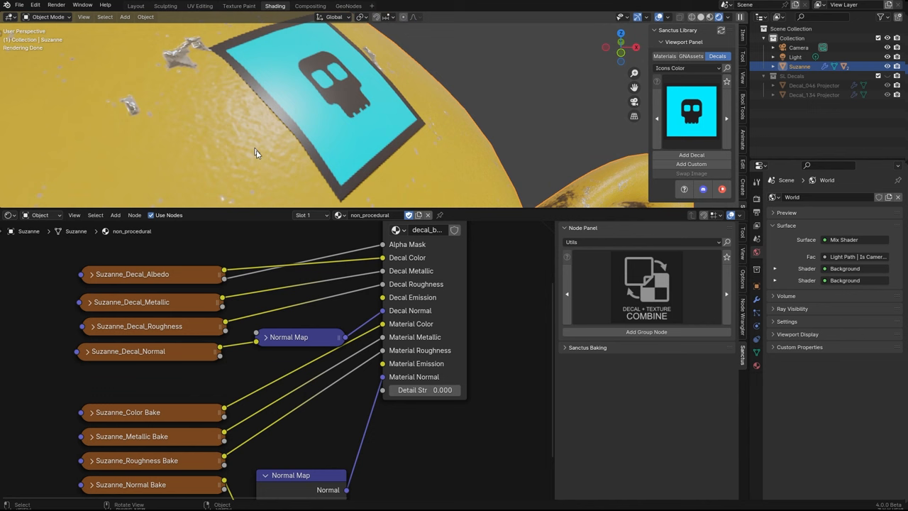
# Step: Wire the Suzanne decal and bake image textures into the decal_bake_combine group's Decal and Material sockets
pyautogui.moveTo(423, 389); pyautogui.dragTo(440, 389)
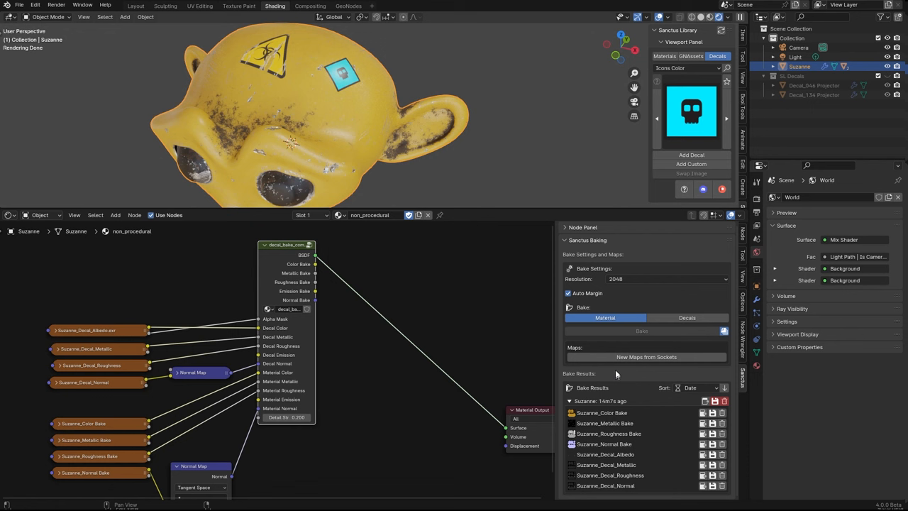
pyautogui.moveTo(613, 426)
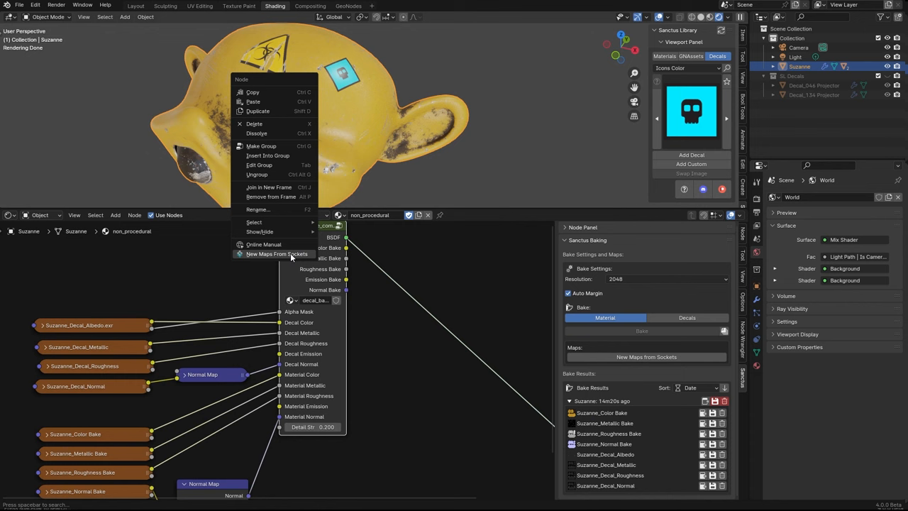
# Step: Create Color, Metallic, Roughness and Normal bake maps from the decal_bake_combine group's output sockets
pyautogui.click(277, 254)
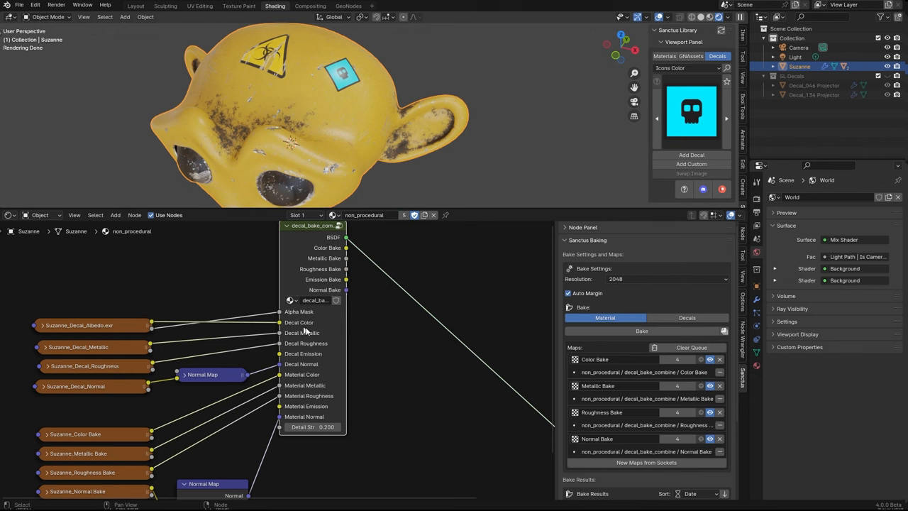